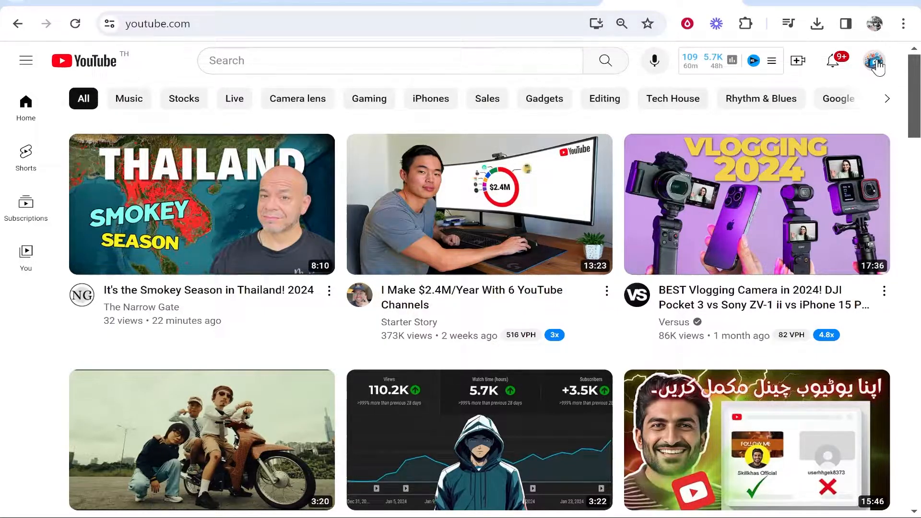
mouse_move(876, 62)
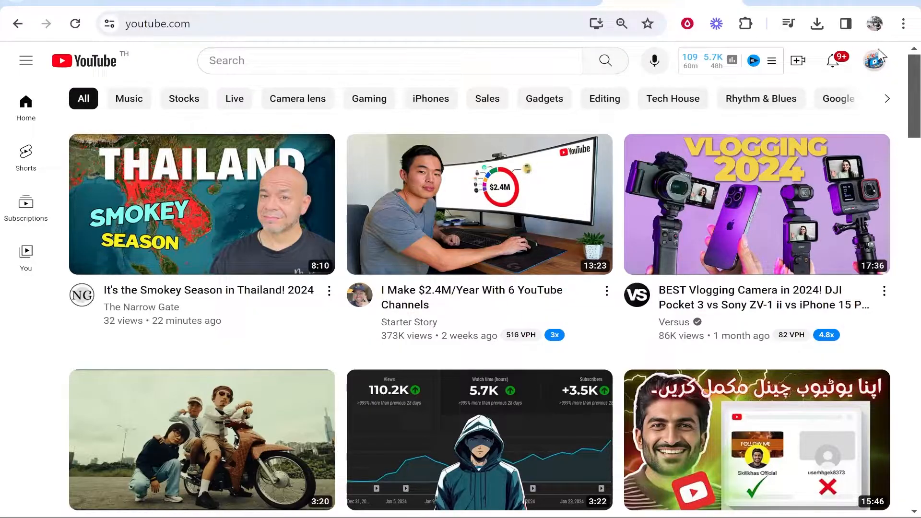
Step: Open YouTube's account menu from the profile avatar at the top right
left_click(875, 60)
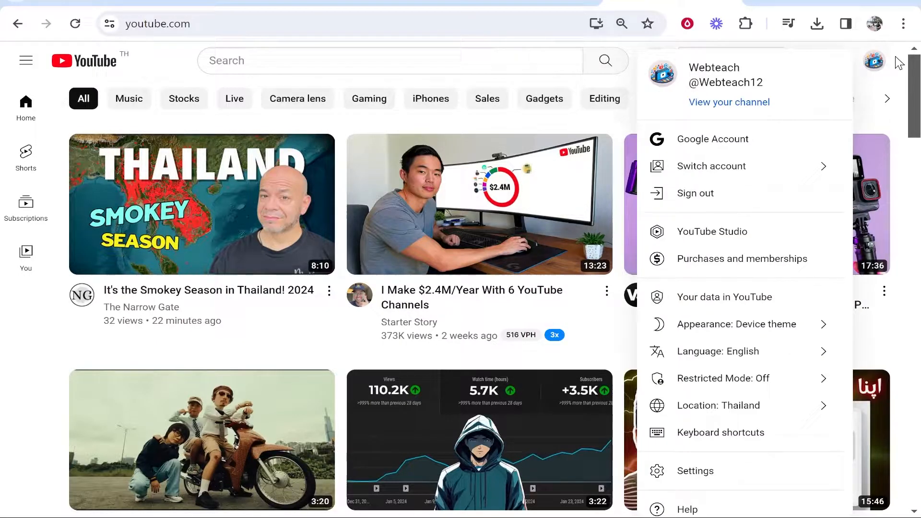
mouse_move(732, 139)
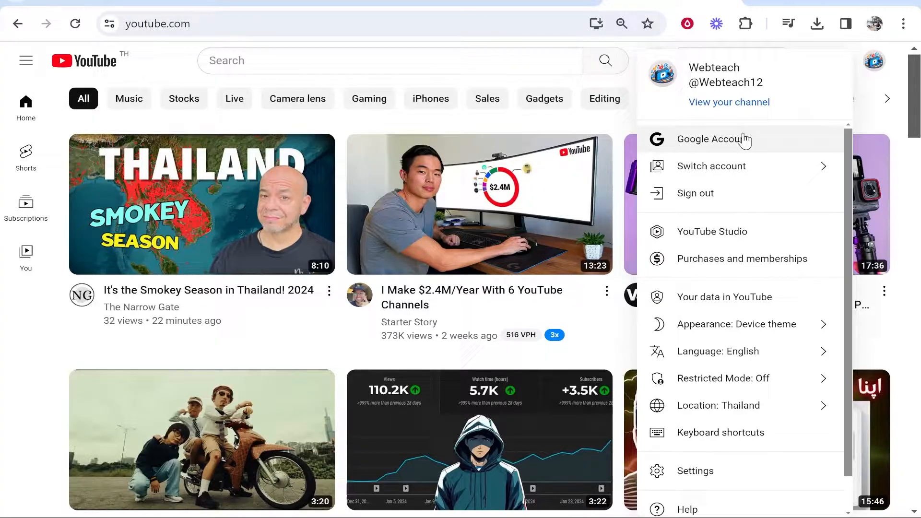
mouse_move(714, 139)
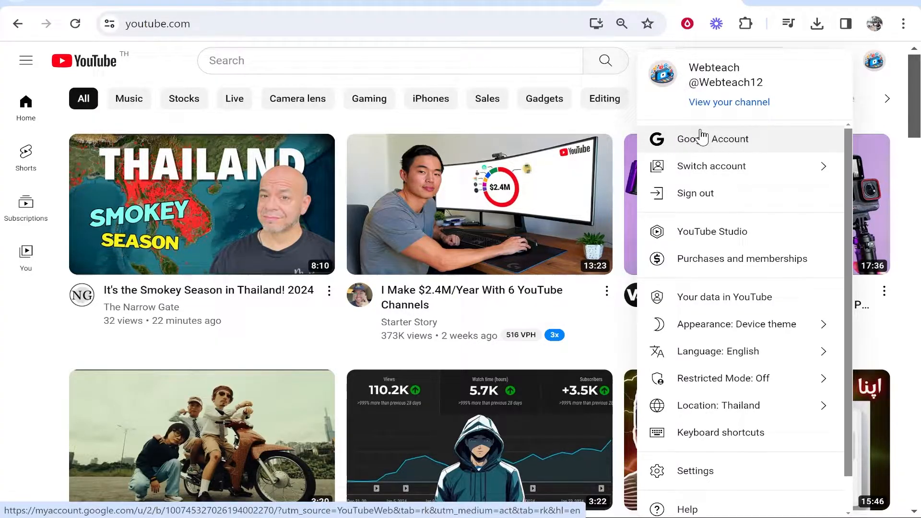
Step: Go to Google Account, then Data & privacy, and review the History settings section
left_click(712, 139)
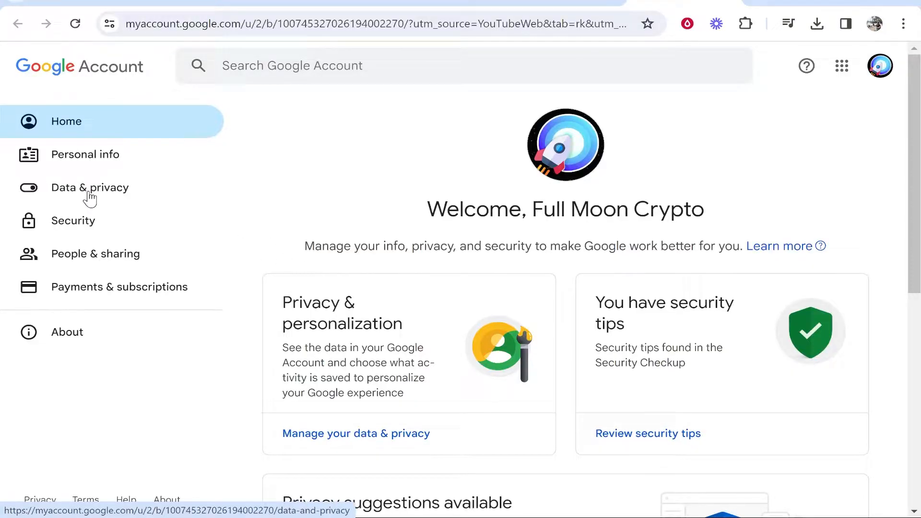
left_click(90, 187)
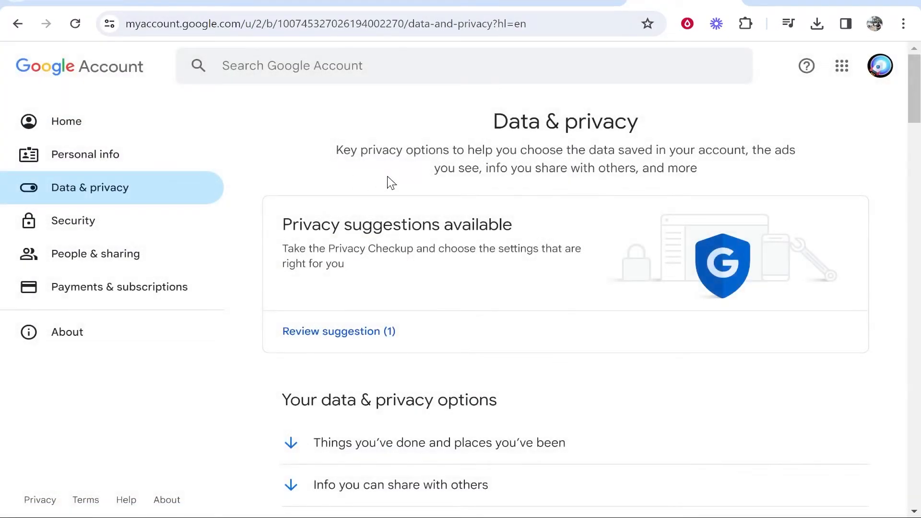
scroll("down", 3)
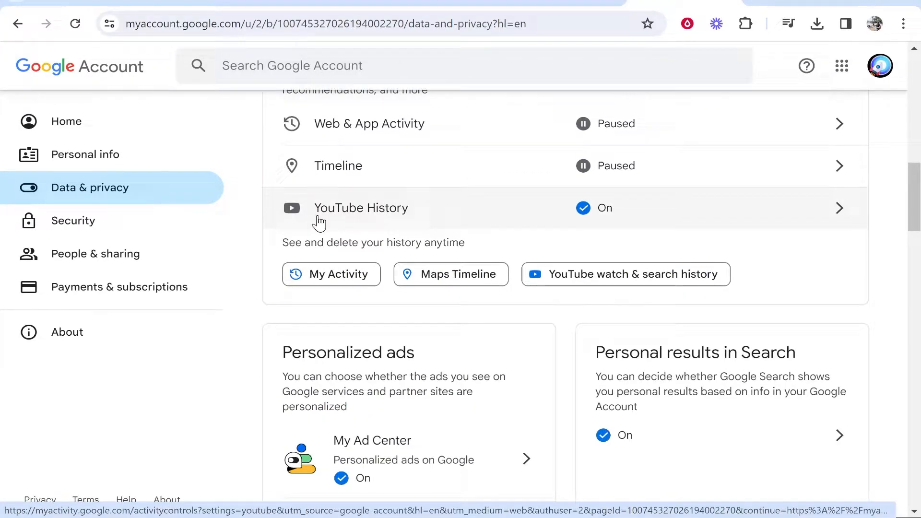
scroll("up", 3)
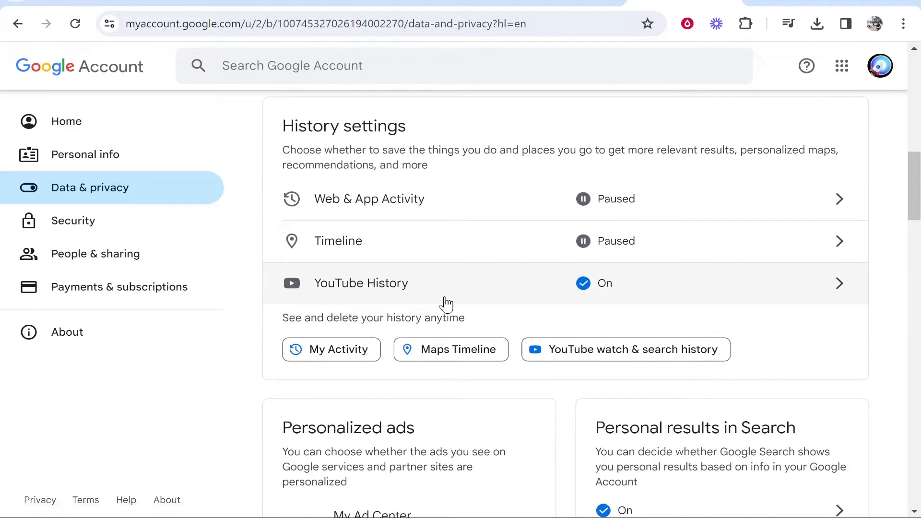
mouse_move(319, 302)
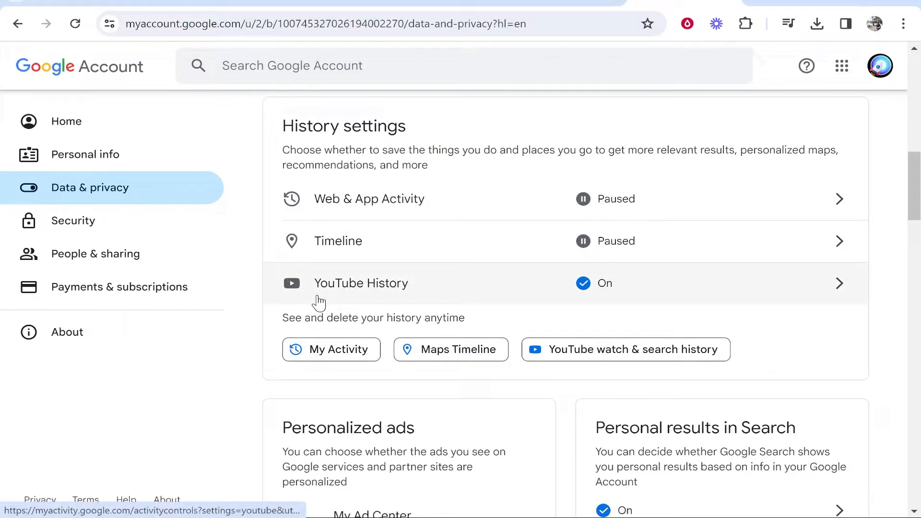
Step: Open the YouTube History activity controls and scroll to Subsettings and Manage history
left_click(434, 283)
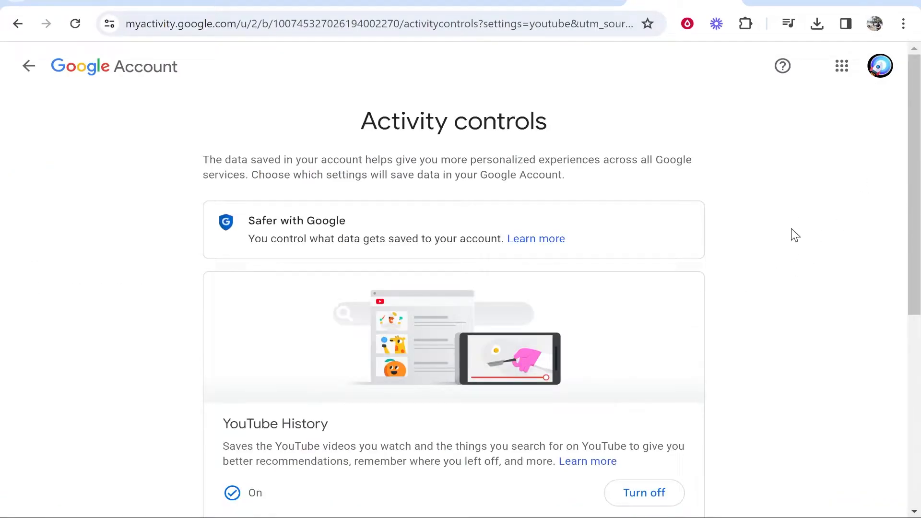
scroll("down", 3)
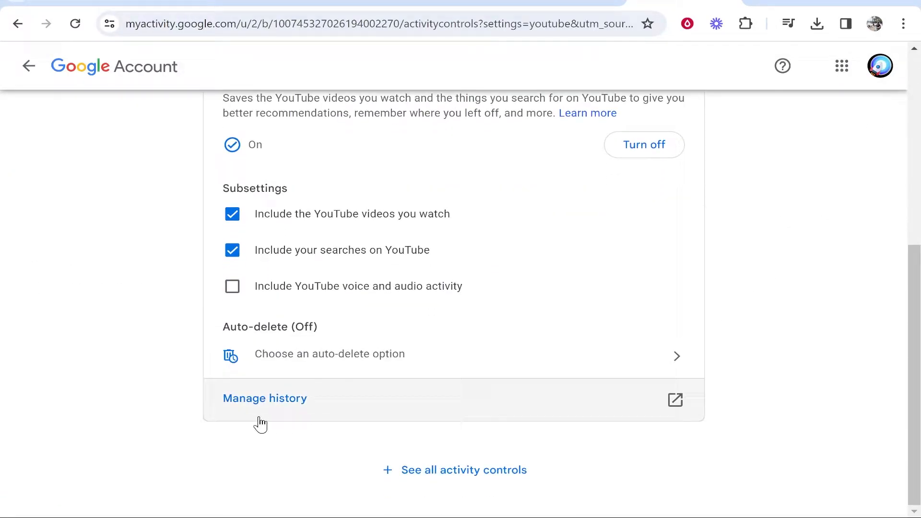
mouse_move(264, 397)
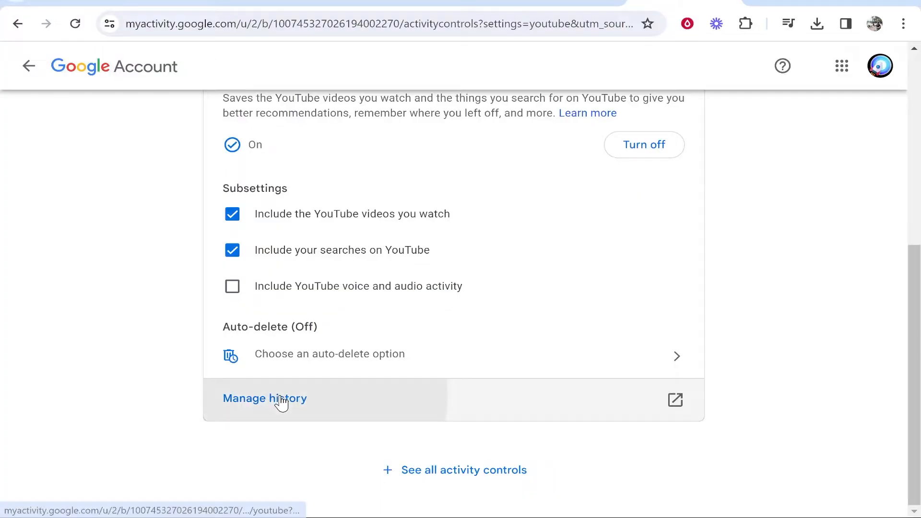
Step: Open Manage history to view today's watched video and search entries in My Activity
left_click(265, 398)
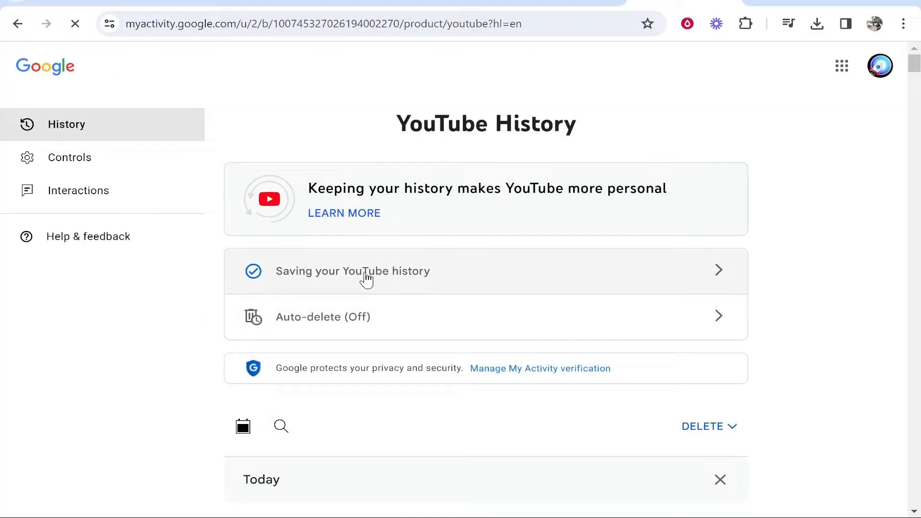
mouse_move(357, 179)
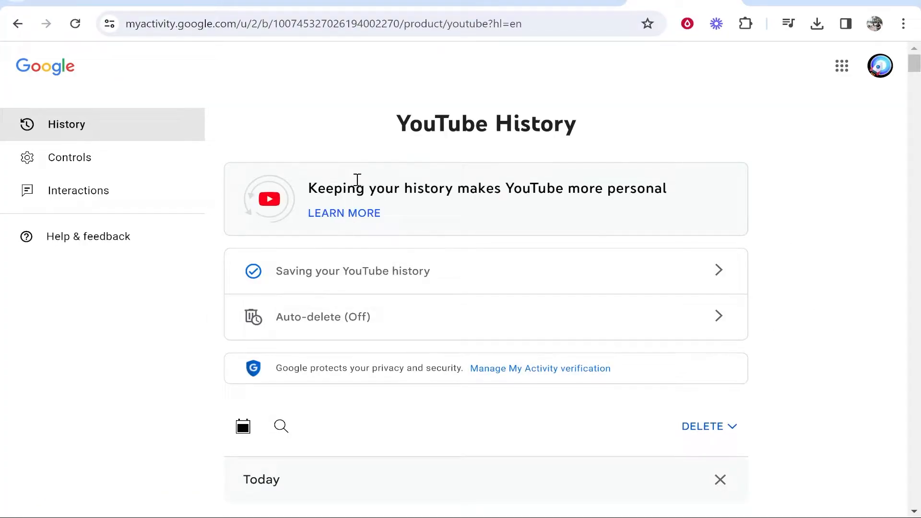
scroll("down", 3)
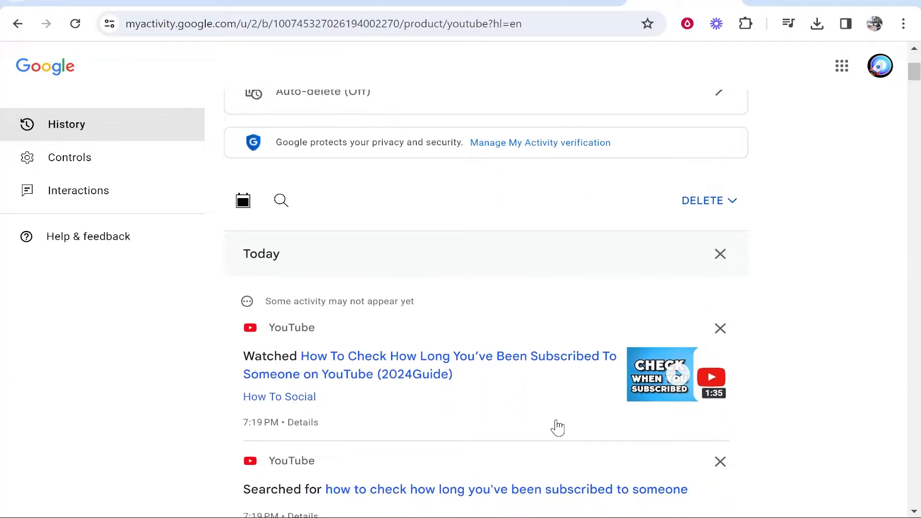
scroll("up", 3)
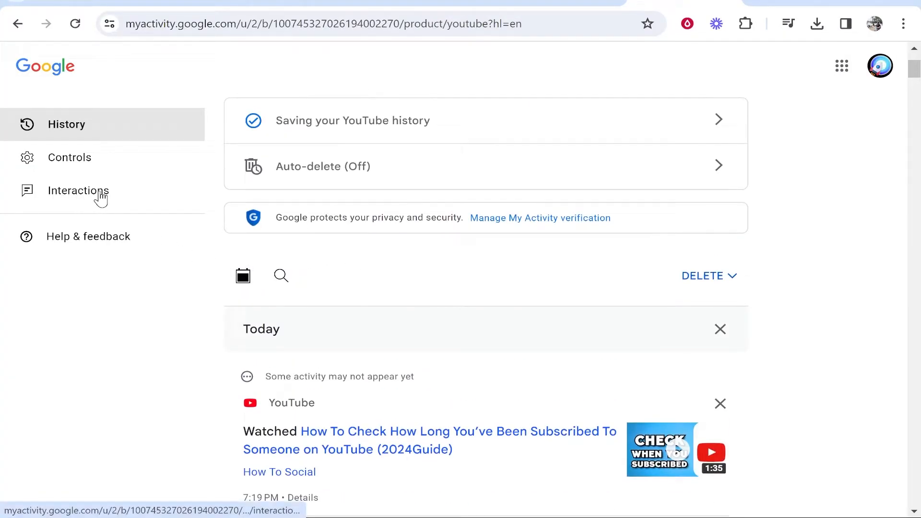
Step: Switch to Interactions and scroll to Other YouTube interactions with channel subscriptions
left_click(77, 190)
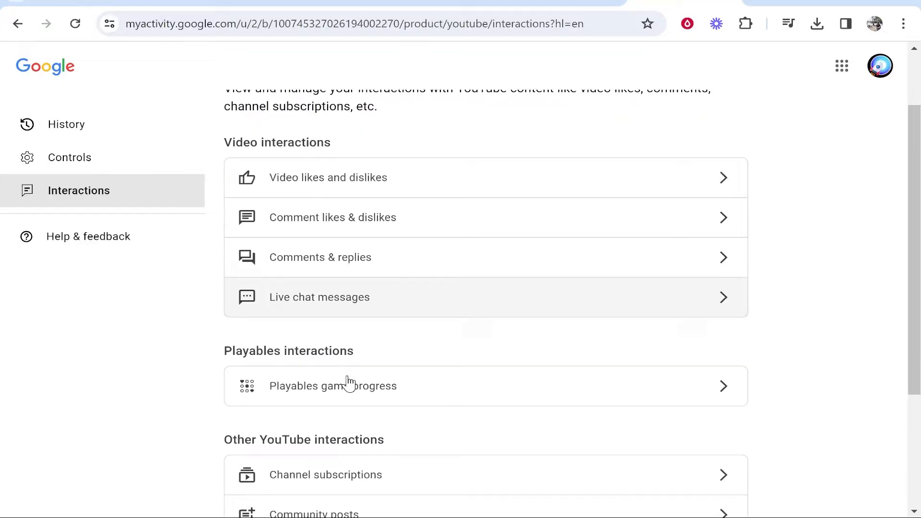
scroll("down", 3)
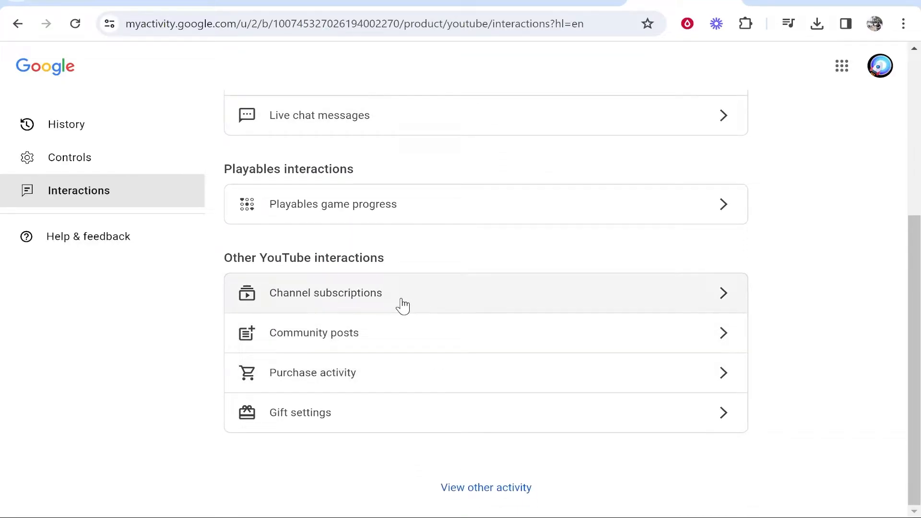
mouse_move(354, 295)
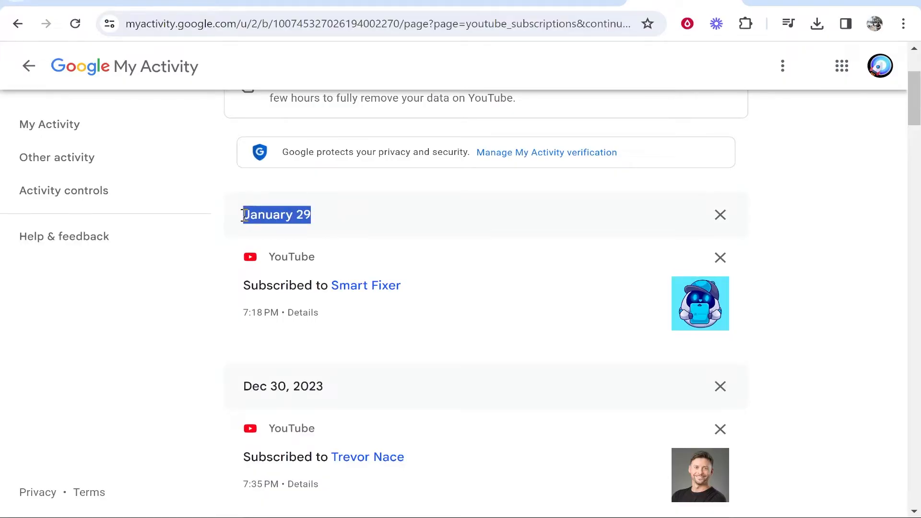
Step: Scroll the Channel subscriptions list and show item details for Subscribed to BULLRUNNERS
scroll("up", 3)
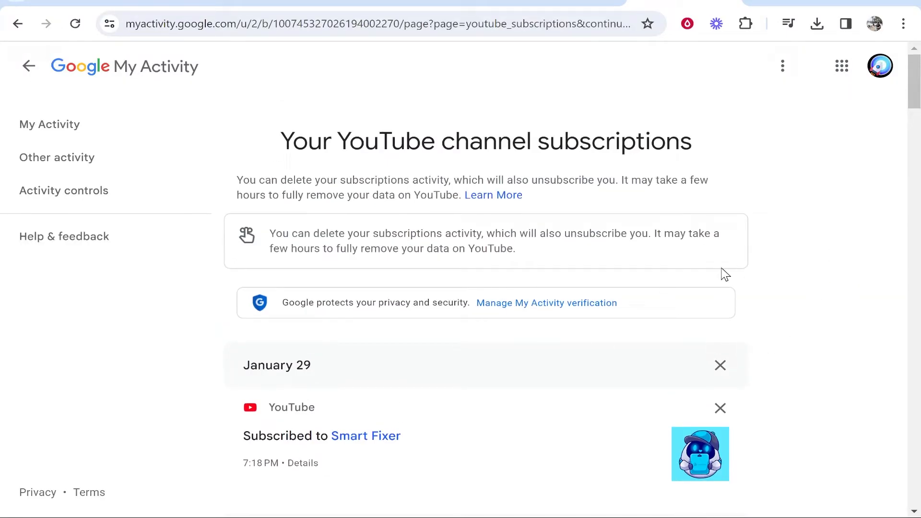
scroll("down", 3)
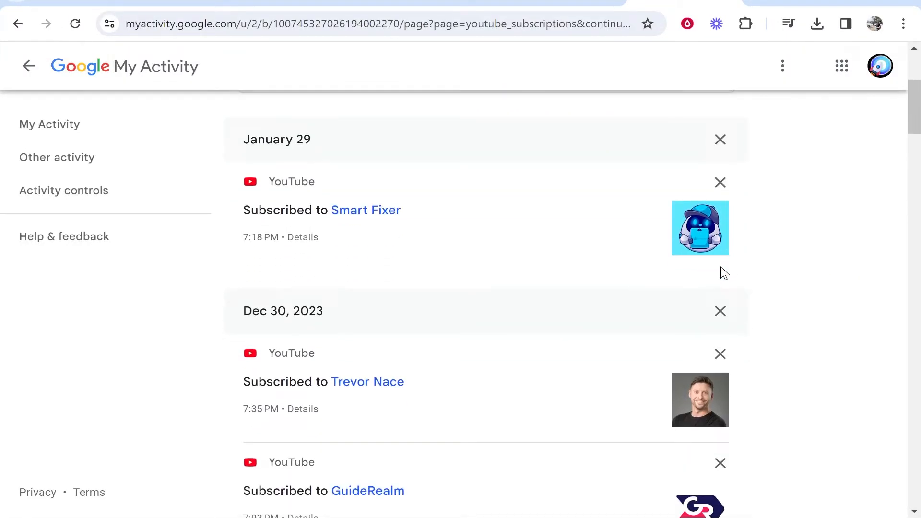
scroll("down", 3)
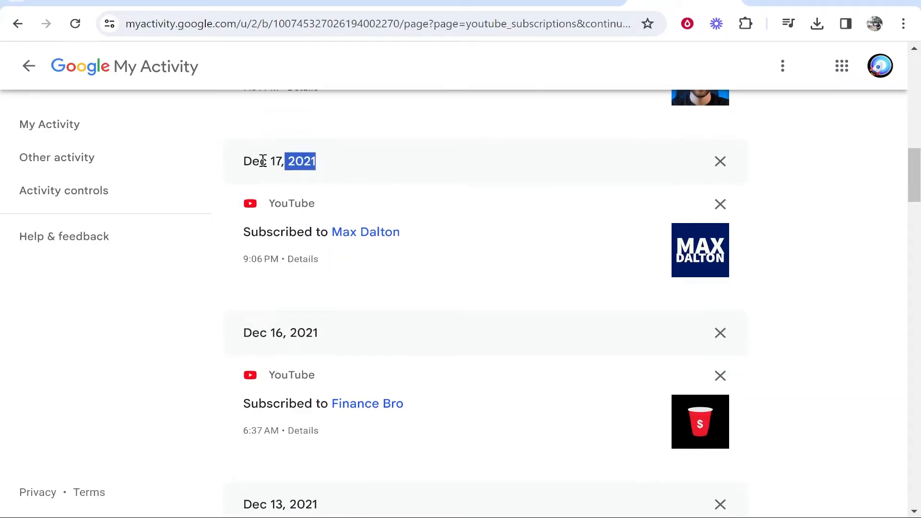
scroll("down", 3)
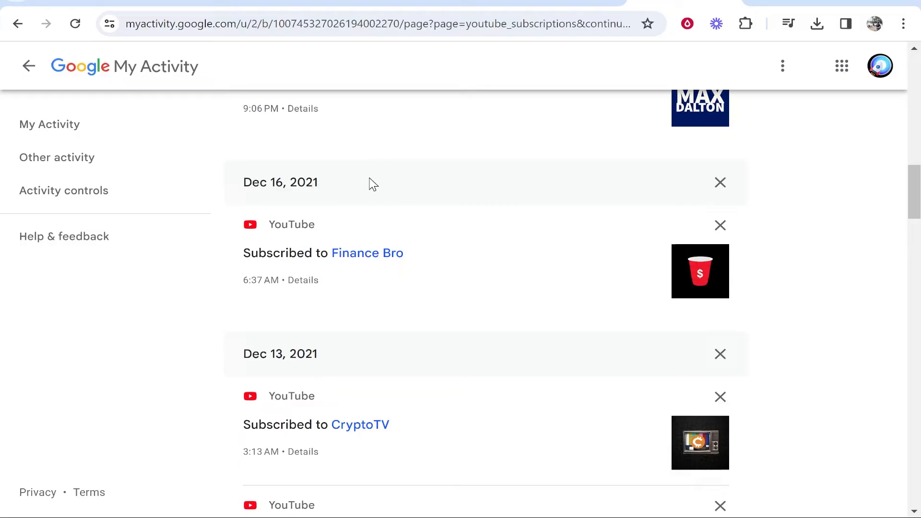
mouse_move(507, 242)
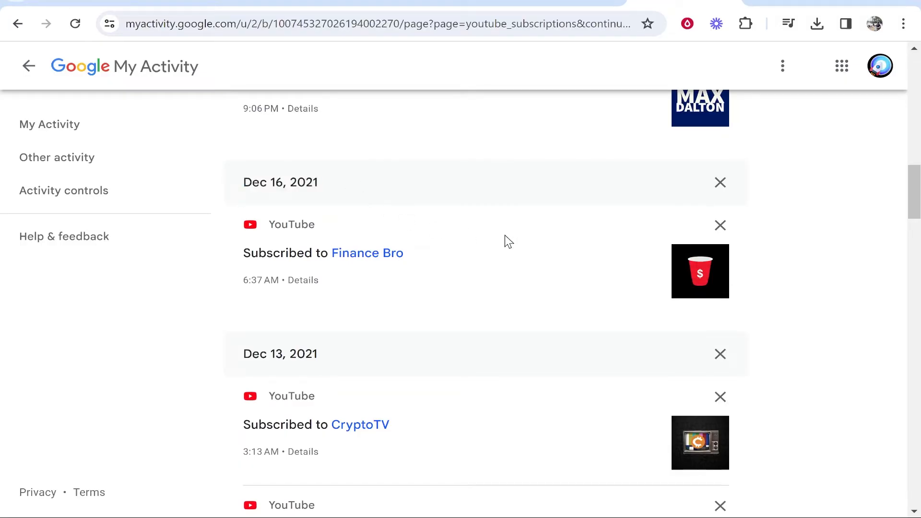
scroll("down", 3)
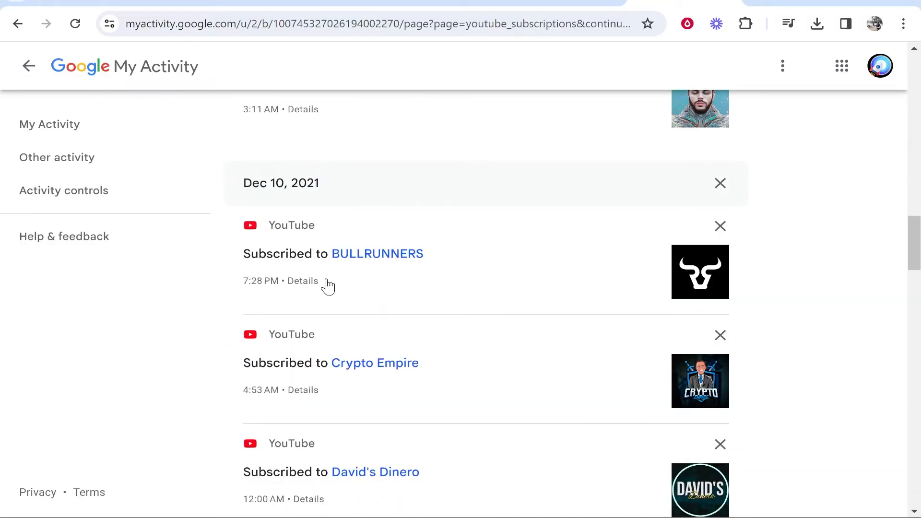
left_click(302, 282)
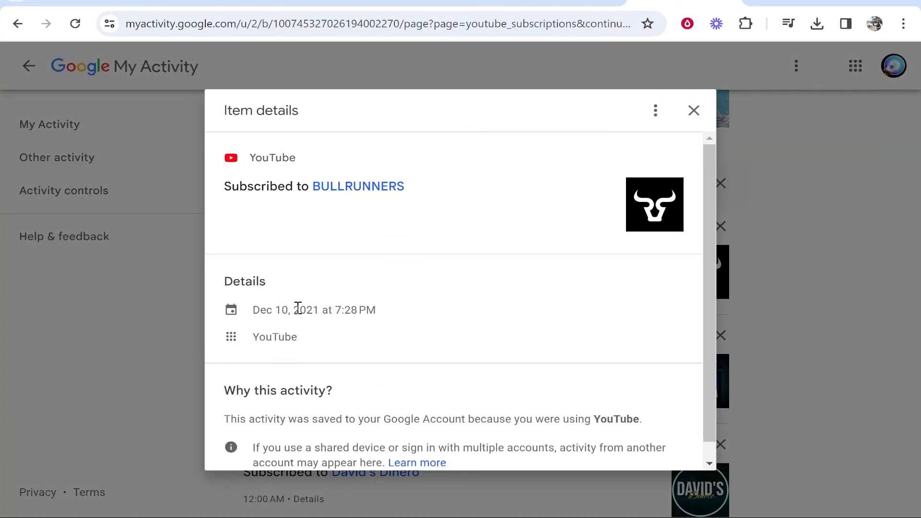
mouse_move(463, 407)
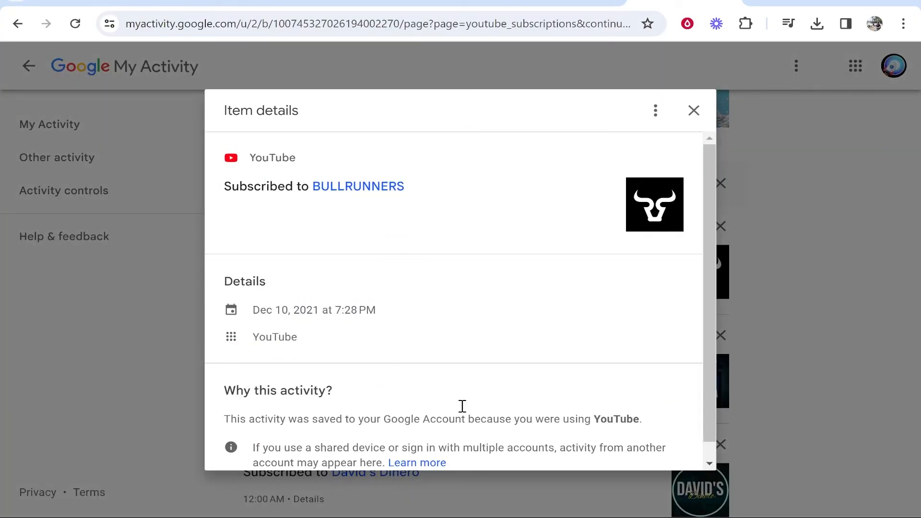